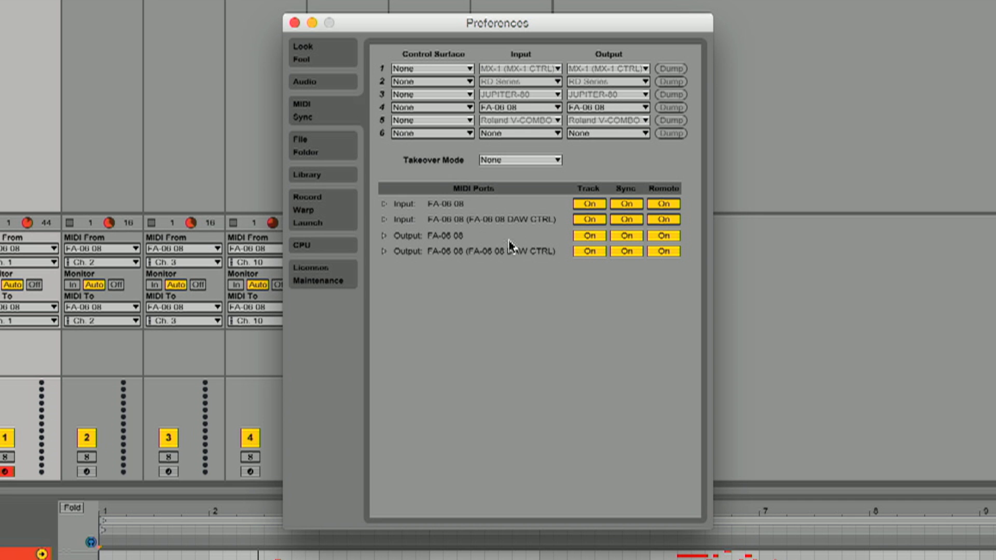
pyautogui.moveTo(449, 227)
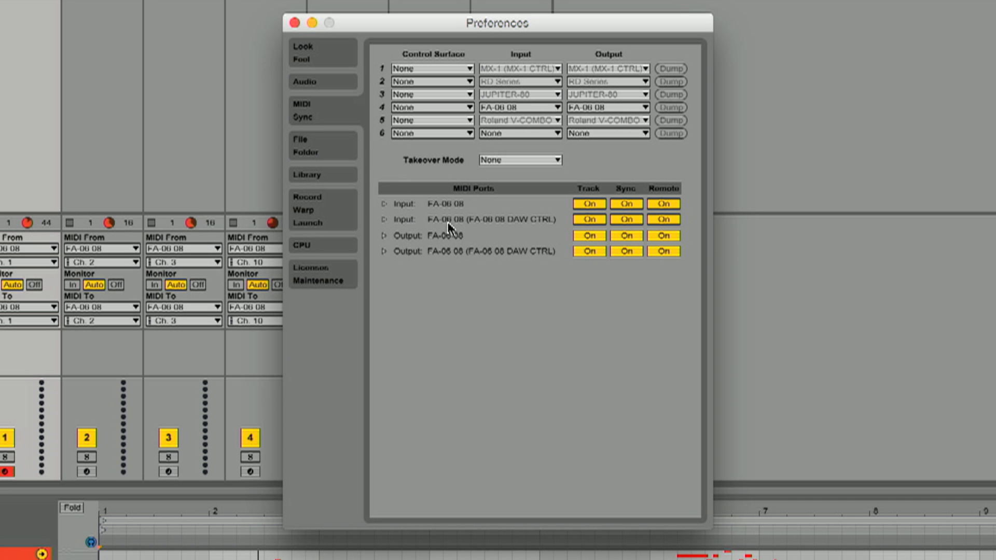
pyautogui.moveTo(464, 235)
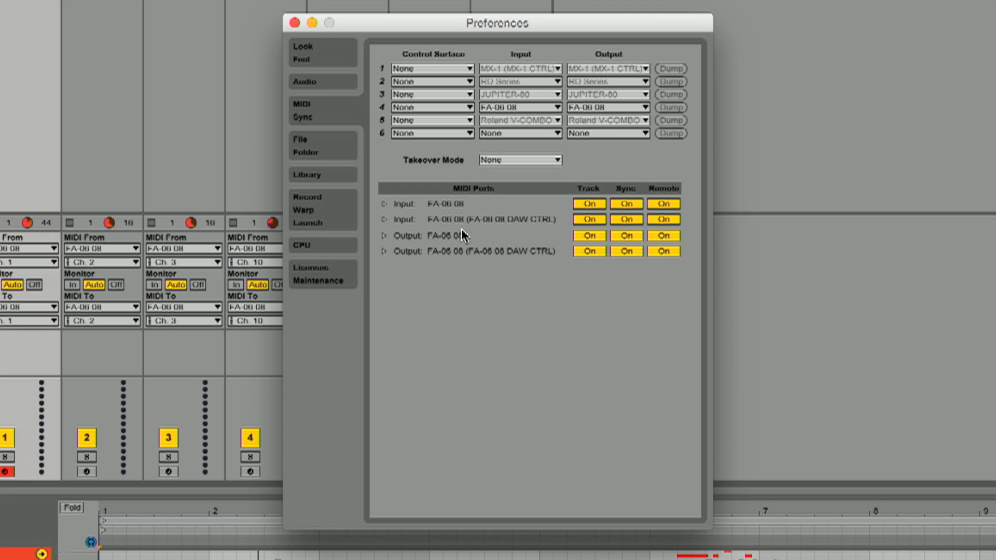
pyautogui.moveTo(459, 221)
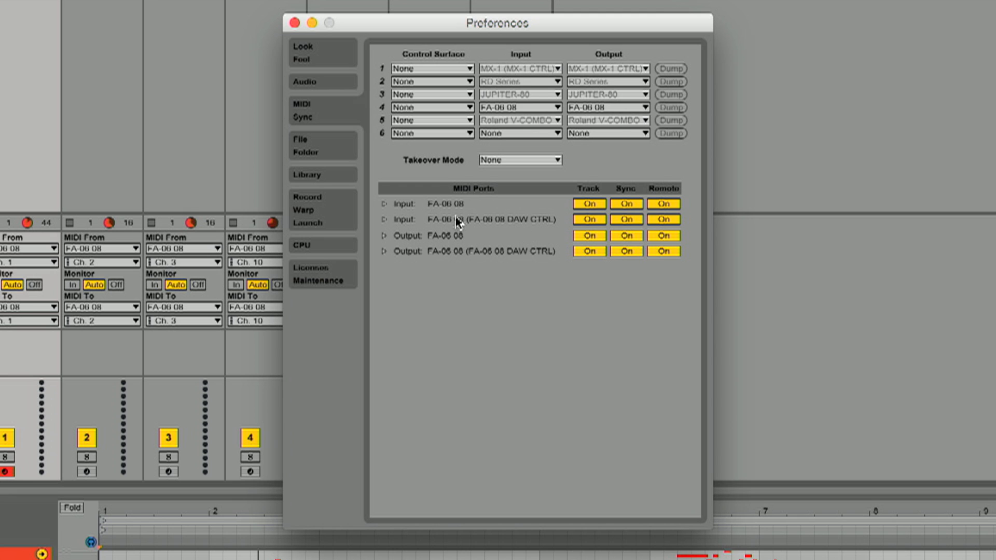
pyautogui.moveTo(456, 268)
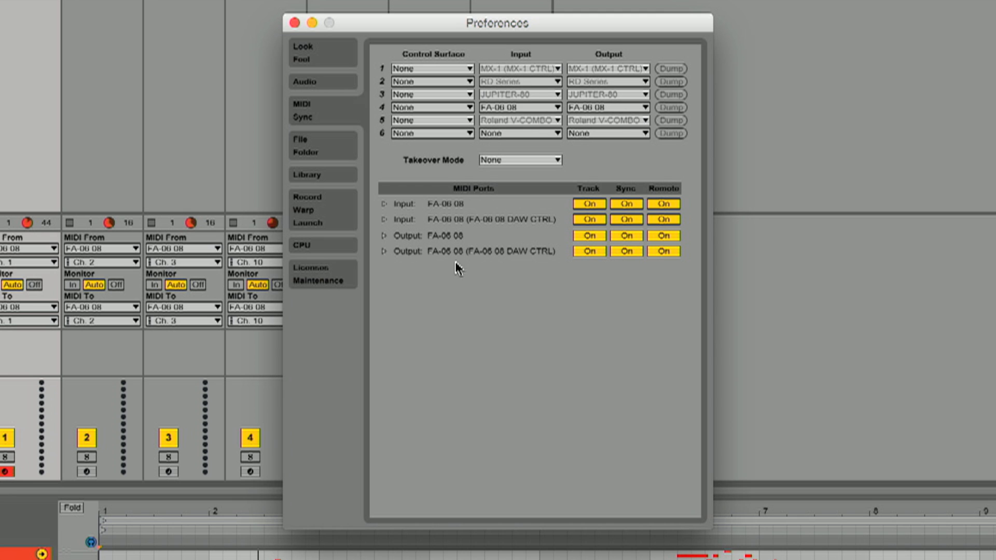
# - Close Preferences and enable the EXT sync button so the set follows the FA-06's MIDI clock
pyautogui.click(292, 23)
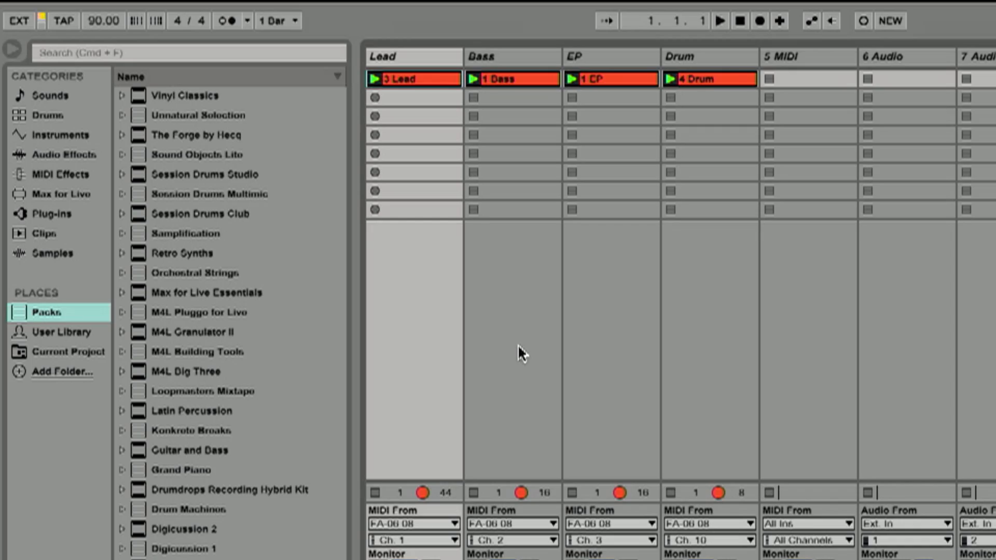
pyautogui.click(19, 21)
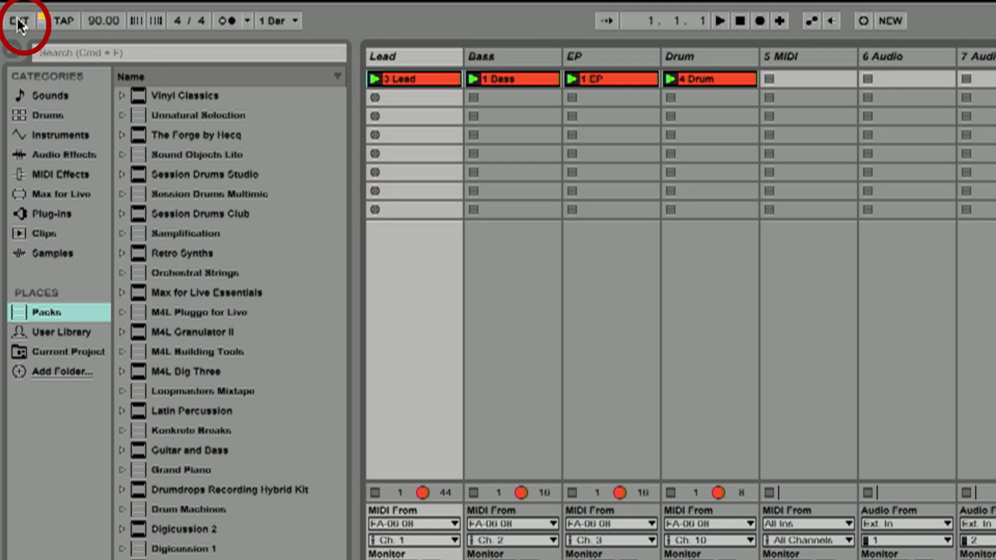